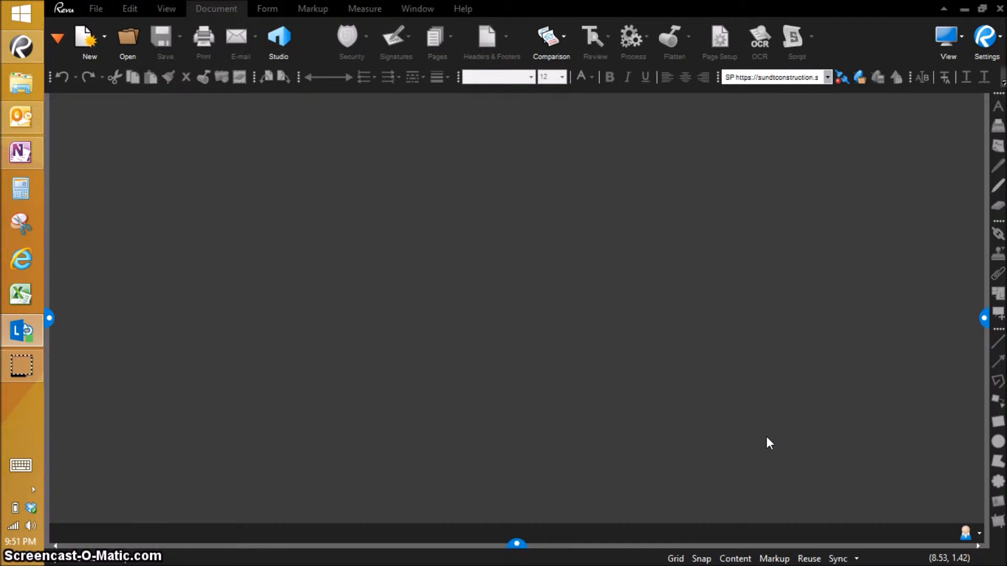
{"action": "mouse_move", "coordinate": [932, 320]}
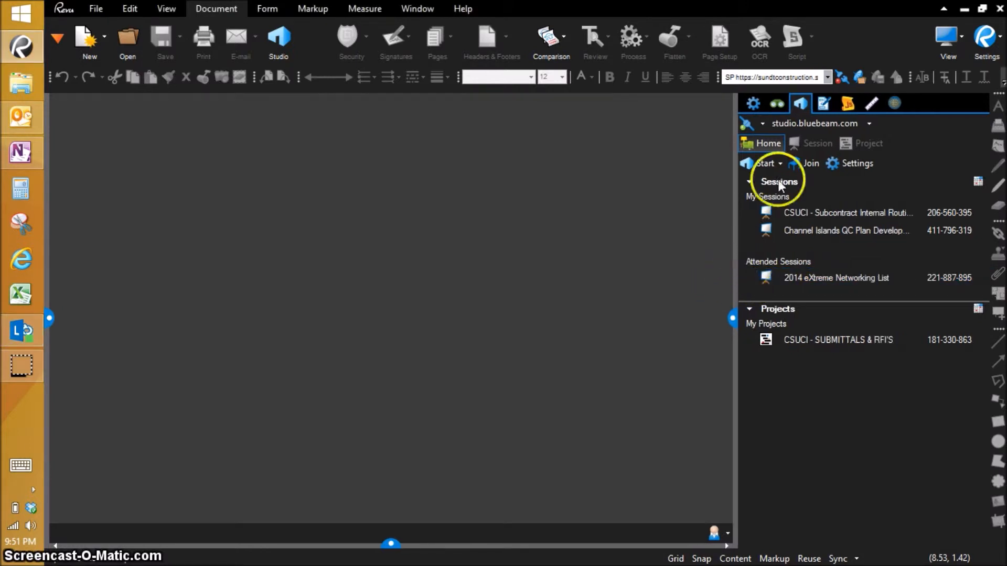
{"action": "mouse_move", "coordinate": [810, 163]}
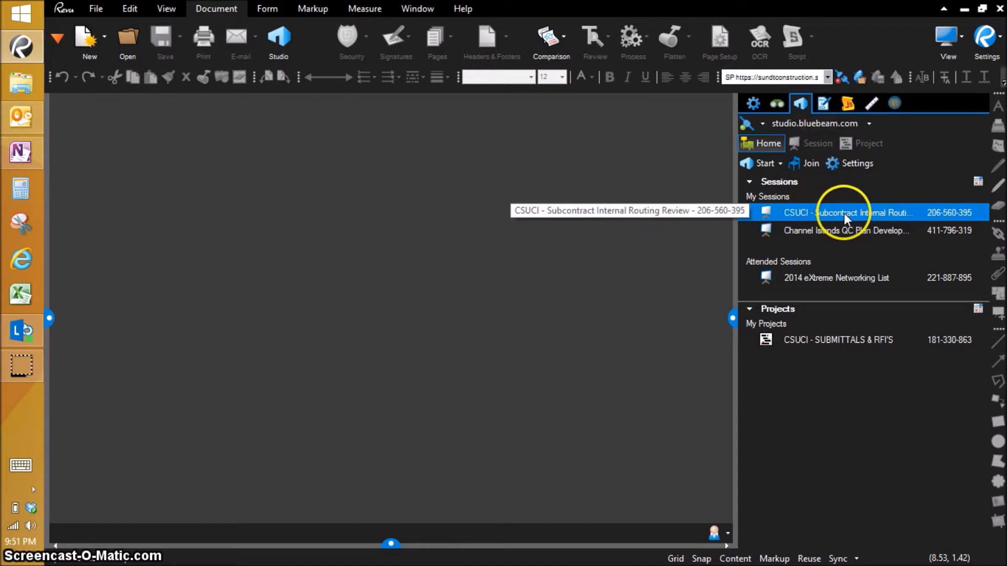
{"action": "mouse_move", "coordinate": [735, 225]}
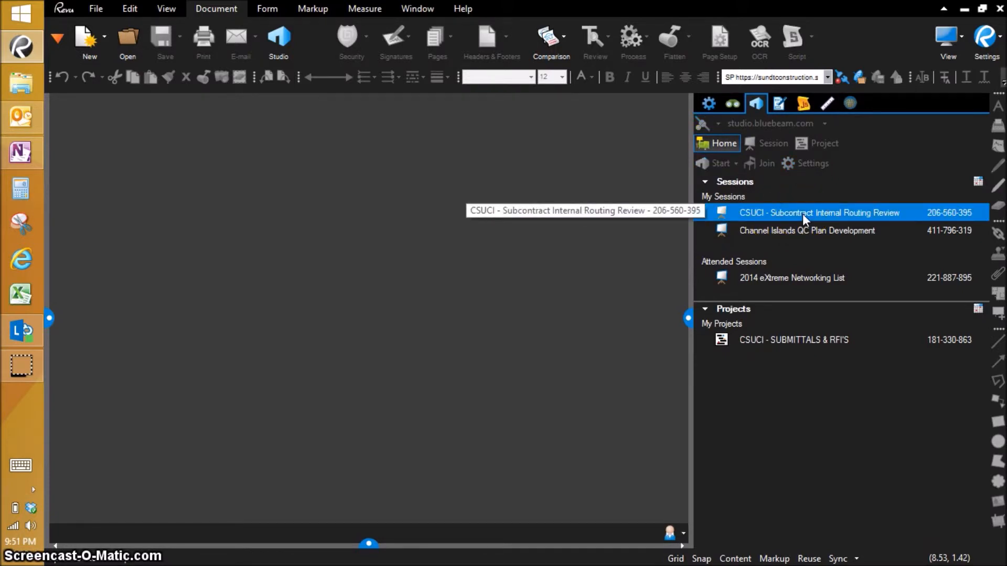
- Join the CSUCI - Subcontract Internal Routing Review session from My Sessions
{"action": "double_click", "coordinate": [819, 212]}
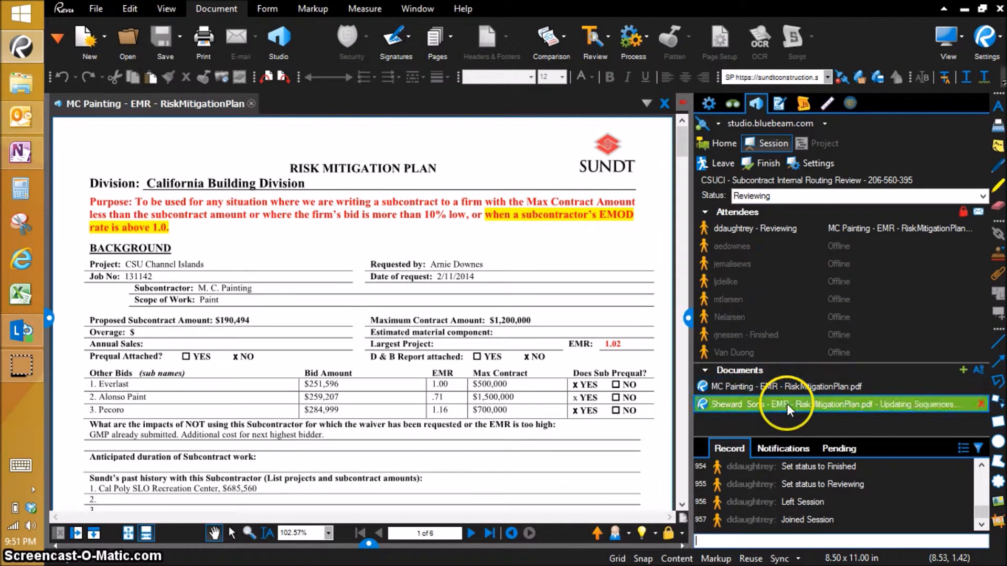
- Open Sheward Sons - EMR - RiskMitigationPlan.pdf from the session's Documents list
{"action": "left_click", "coordinate": [789, 404]}
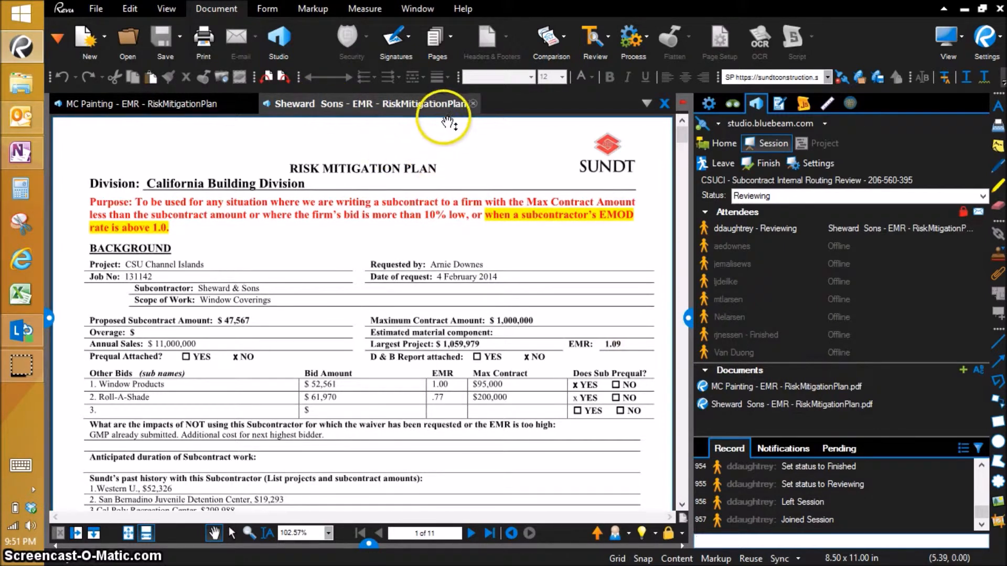
{"action": "mouse_move", "coordinate": [626, 273]}
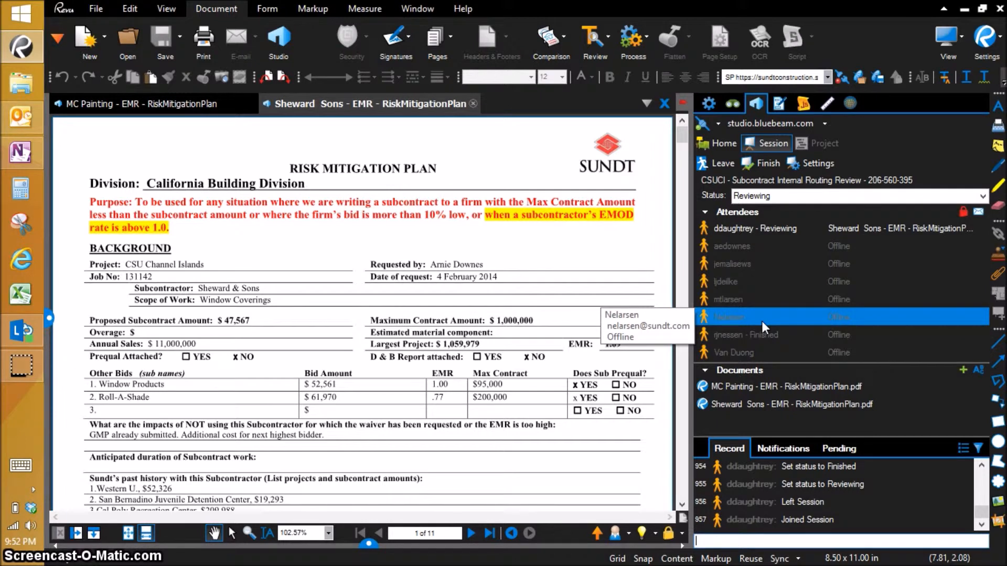
{"action": "mouse_move", "coordinate": [870, 272]}
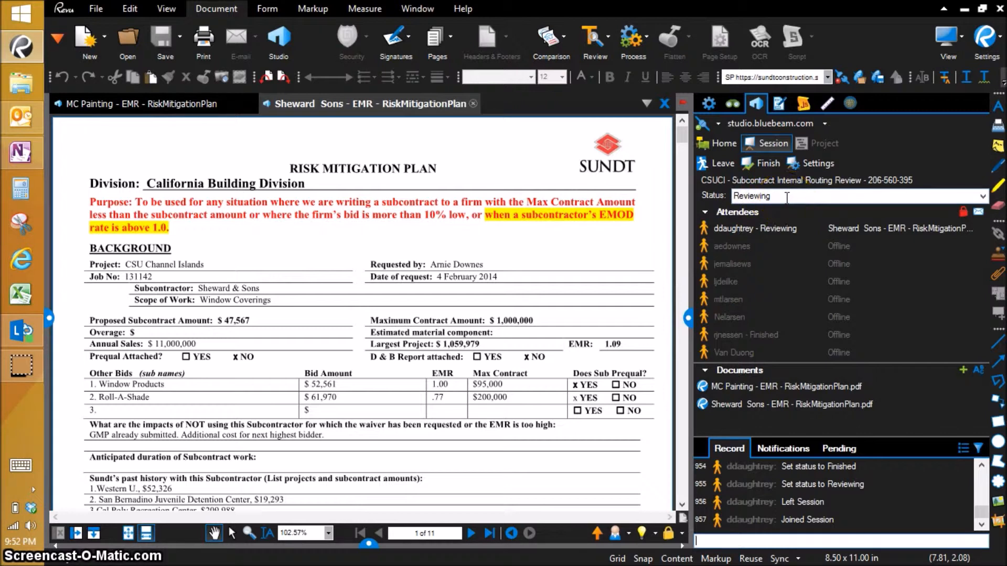
{"action": "mouse_move", "coordinate": [764, 344]}
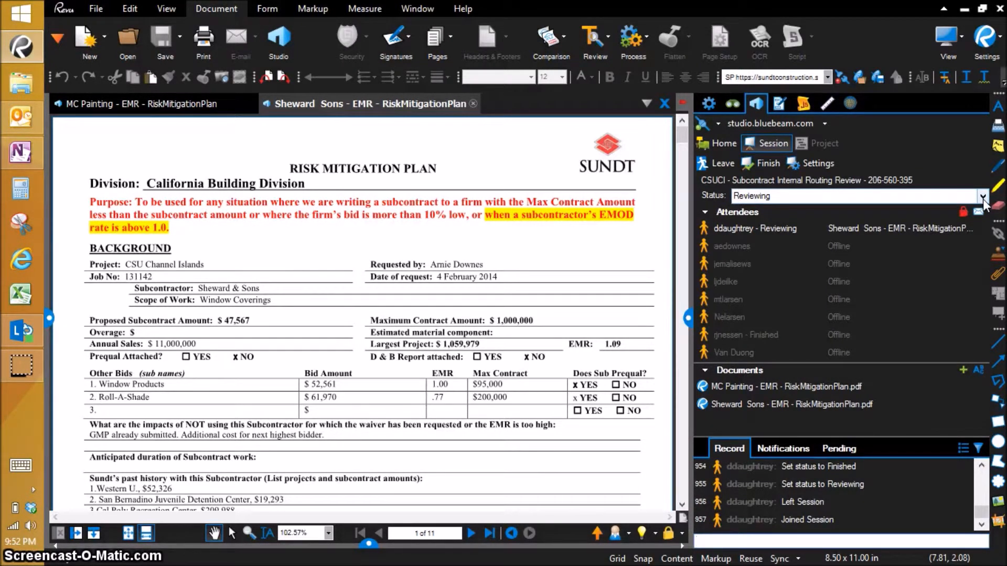
- Switch my attendee status from Reviewing to Finished and verify it beside my name
{"action": "left_click", "coordinate": [980, 195]}
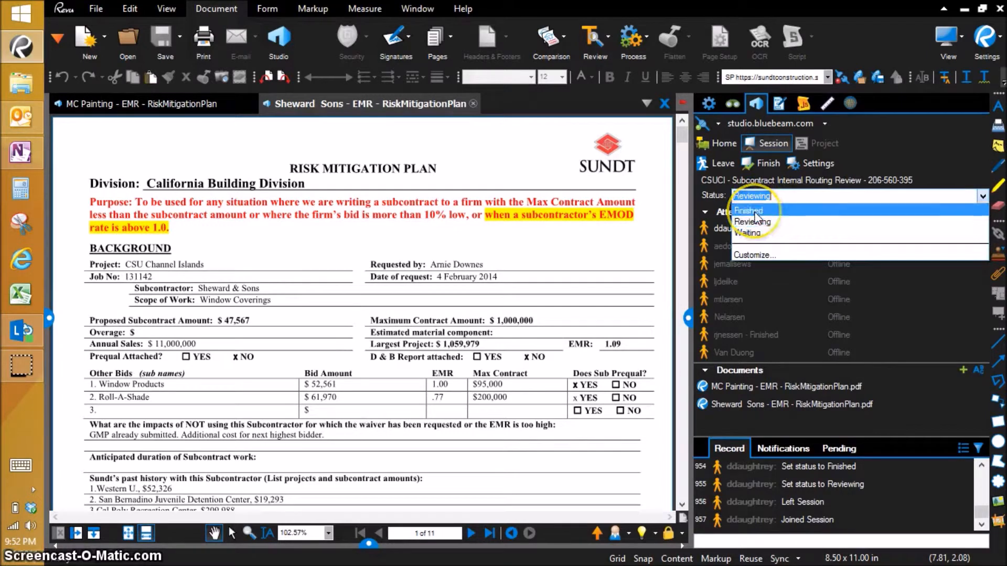
{"action": "left_click", "coordinate": [753, 221]}
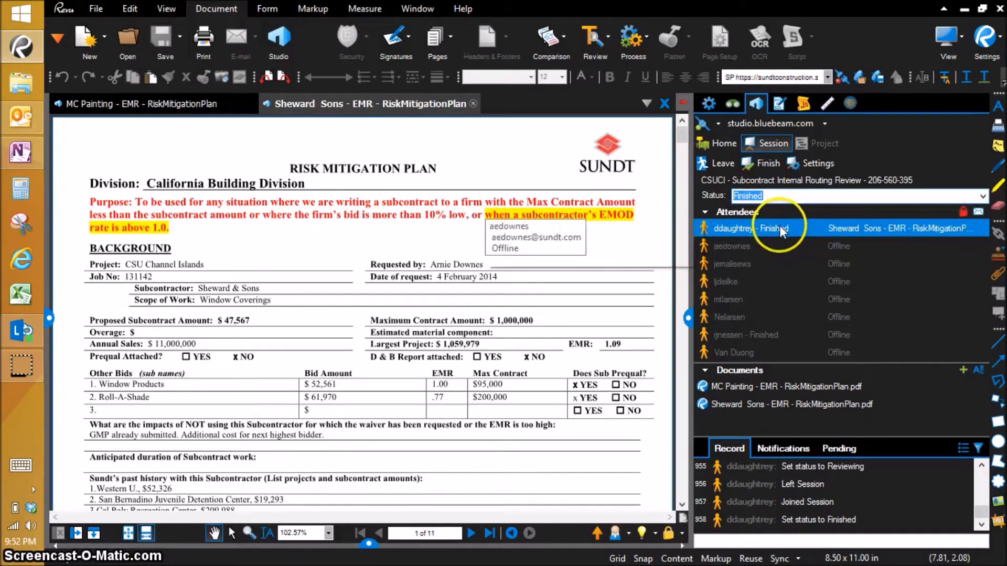
{"action": "left_click", "coordinate": [770, 334]}
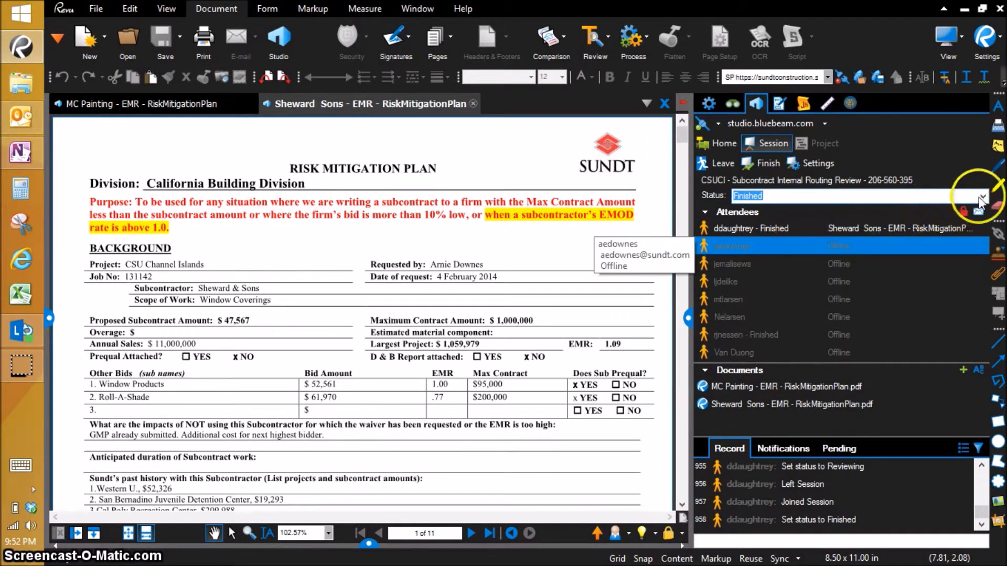
{"action": "left_click", "coordinate": [996, 195]}
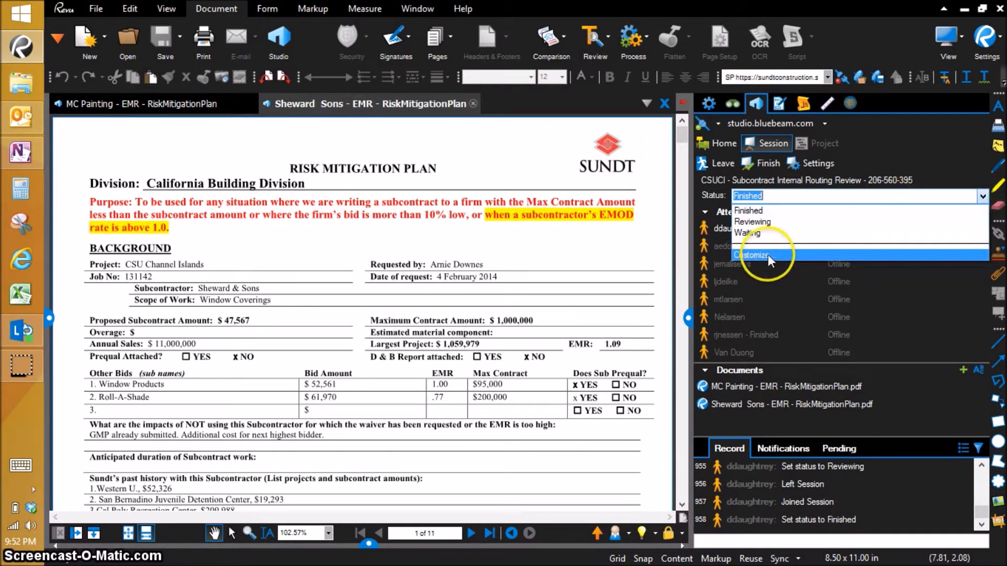
- Create a custom COMPLETED attendee status and confirm it appears beside my name
{"action": "left_click", "coordinate": [752, 255]}
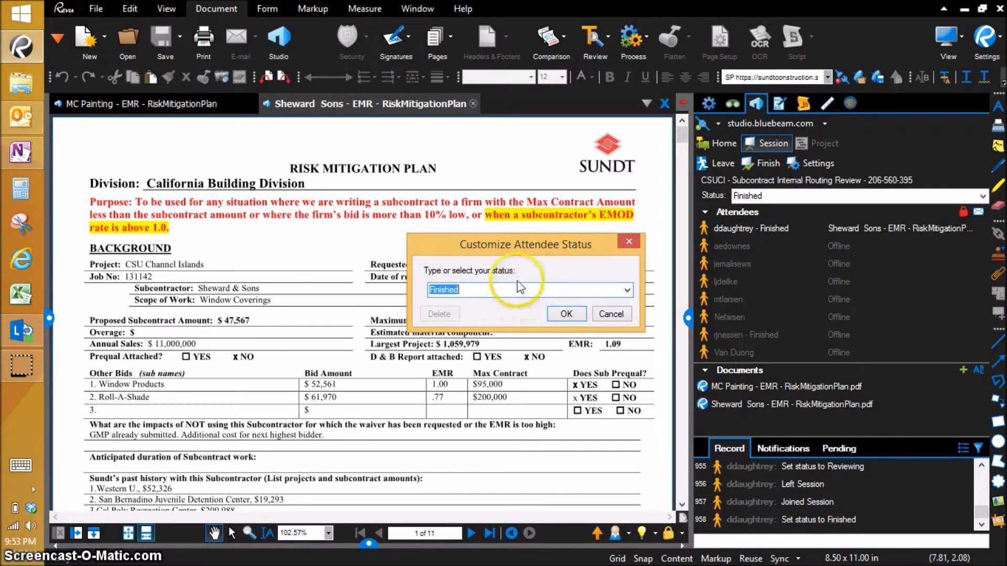
{"action": "type", "text": "COMPLE"}
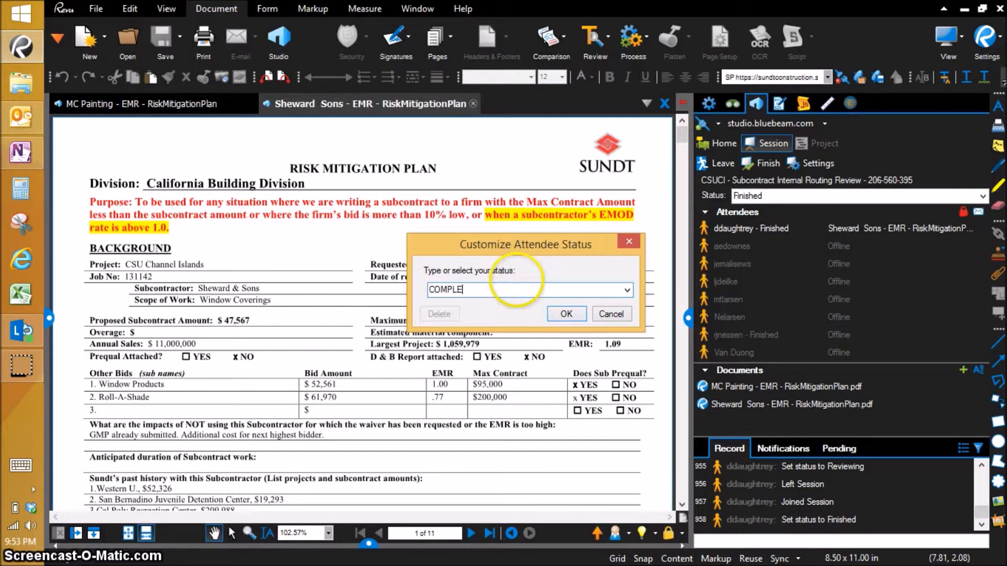
{"action": "left_click", "coordinate": [565, 314]}
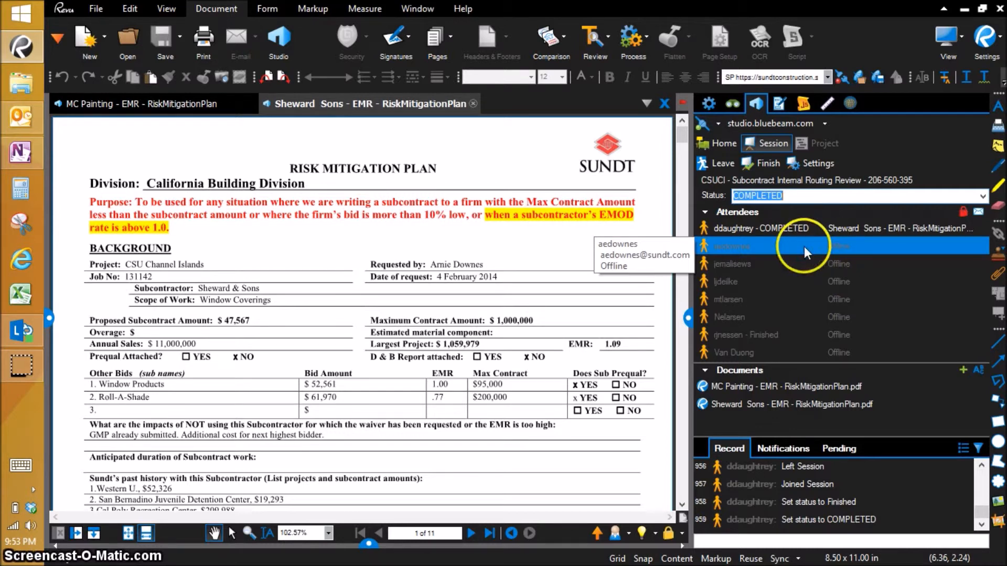
{"action": "left_click", "coordinate": [761, 228]}
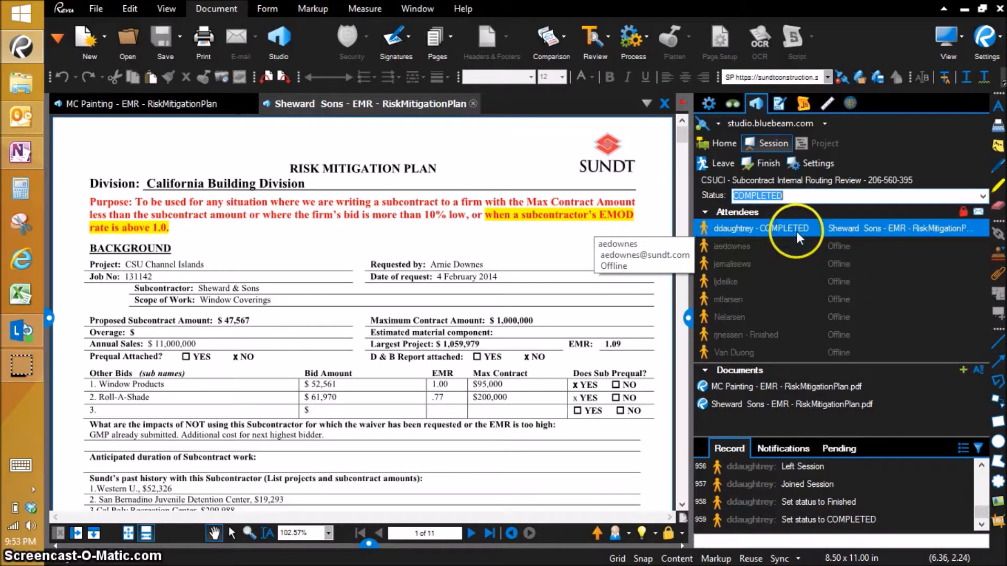